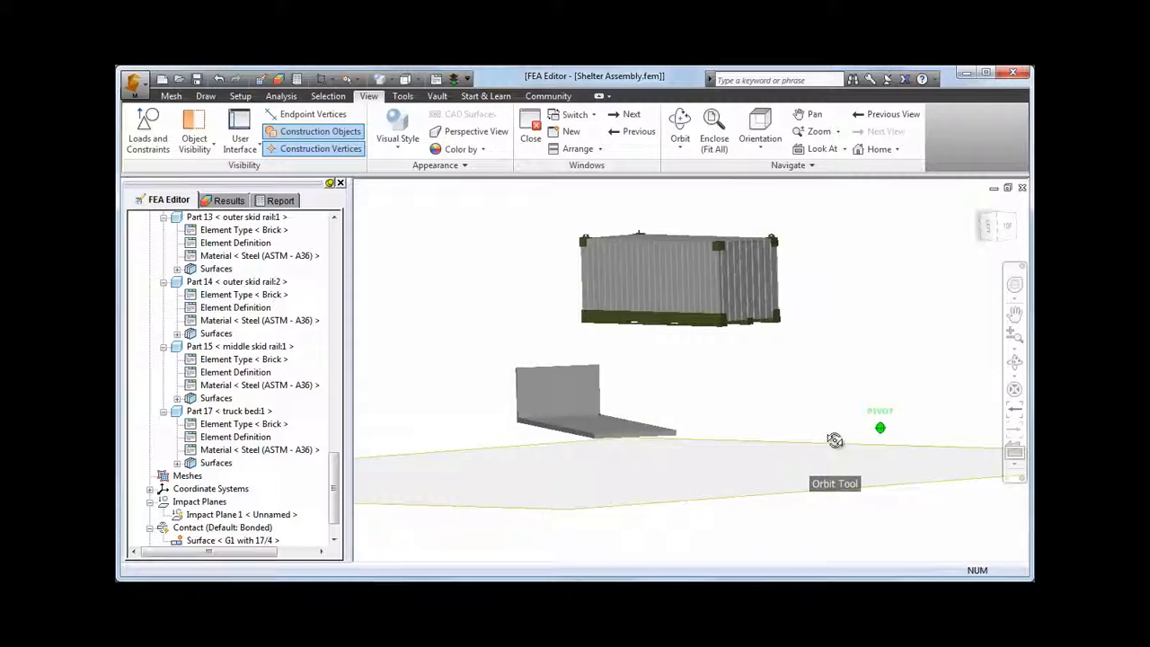
Step: Orbit the shelter assembly to view the container from a lower, angled side
drag(834, 438, 703, 427)
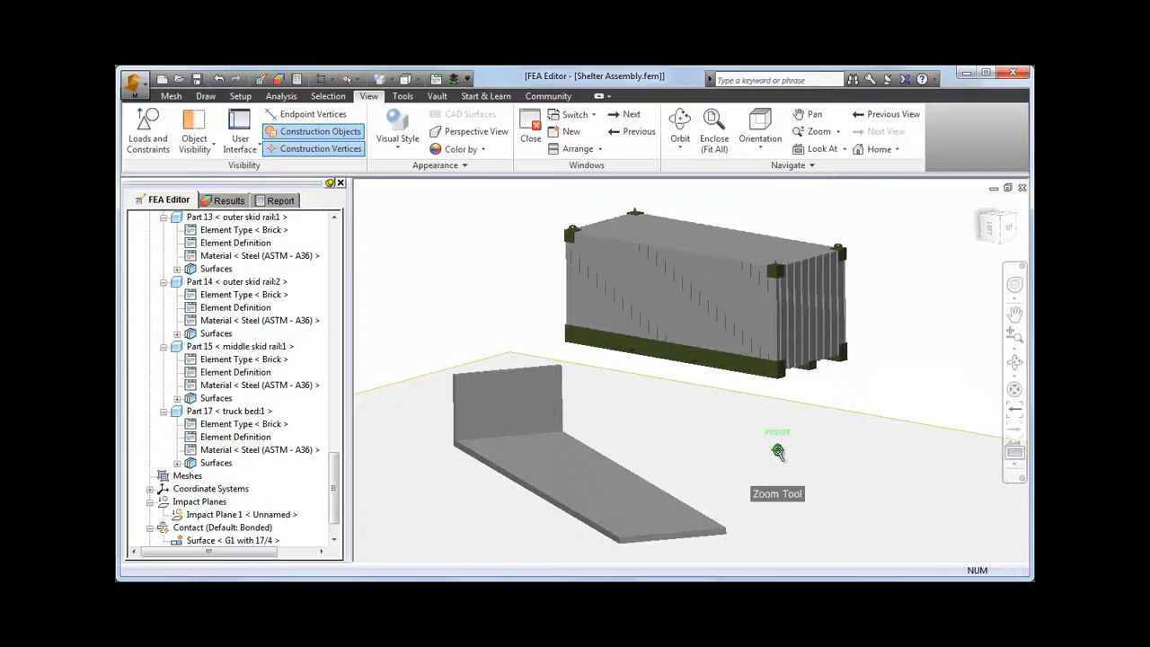
Step: Turn on Loads and Constraints visibility so displacement and constraint symbols appear on the mesh
click(148, 130)
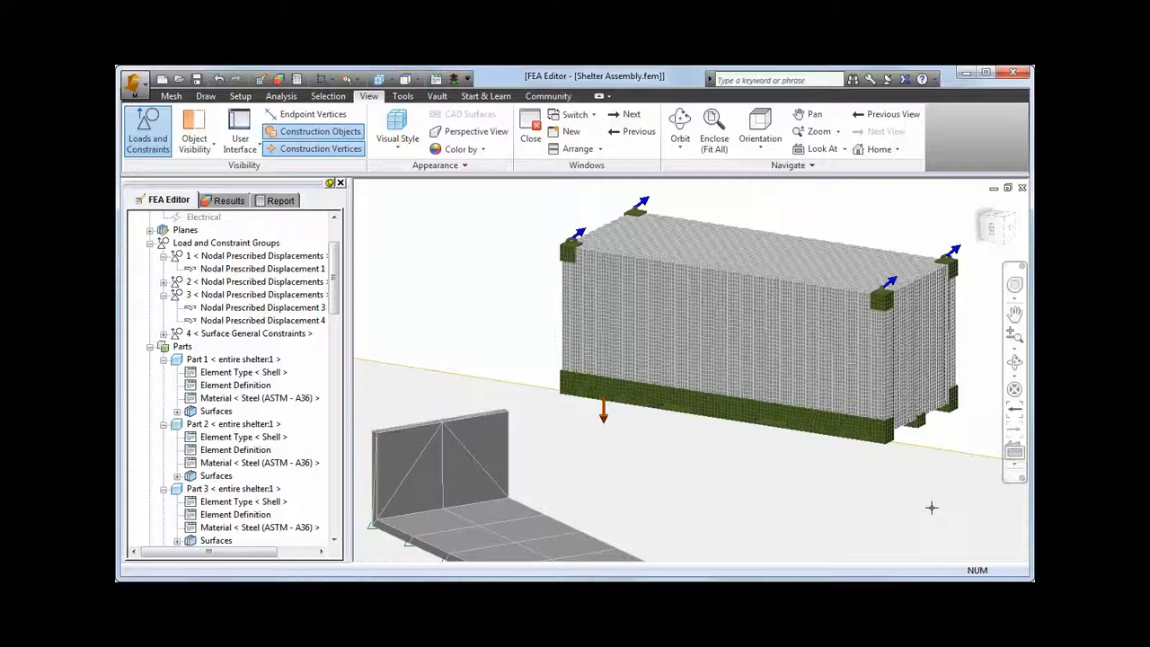
click(226, 199)
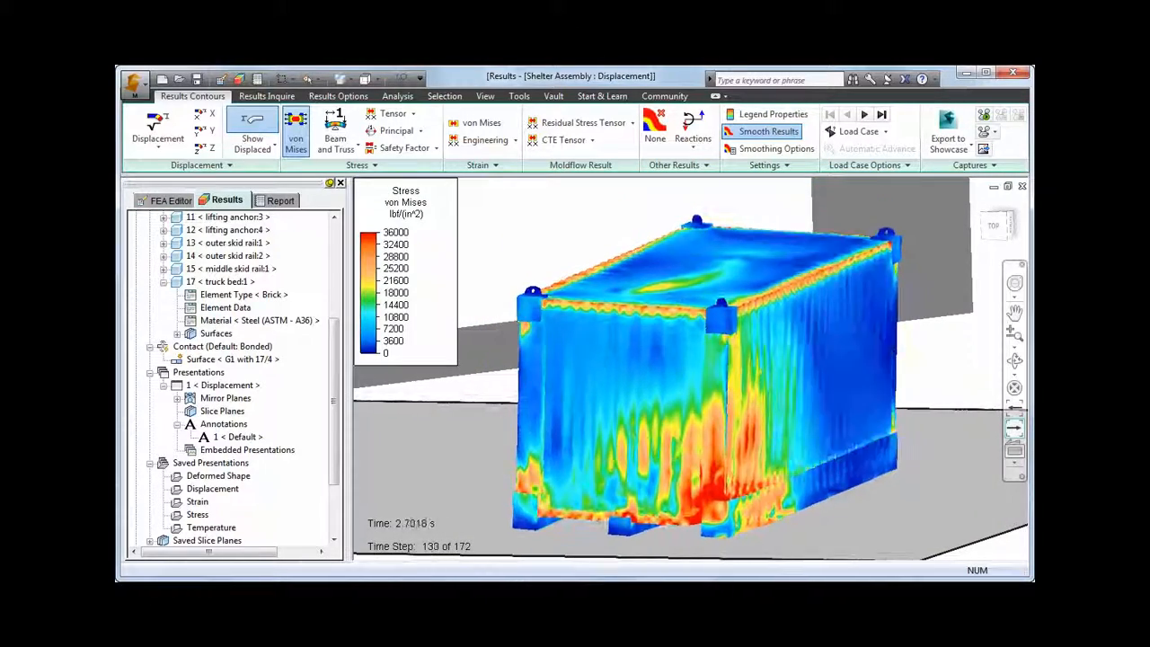
Step: Step the Load Case Options forward to a later results time step
click(862, 115)
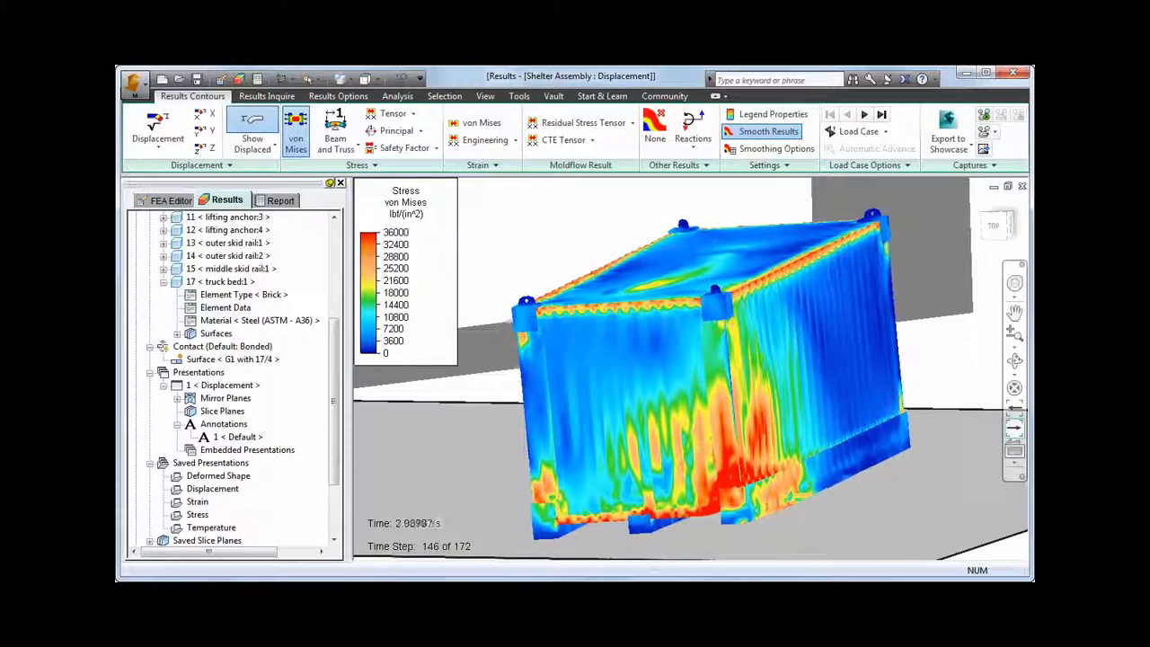